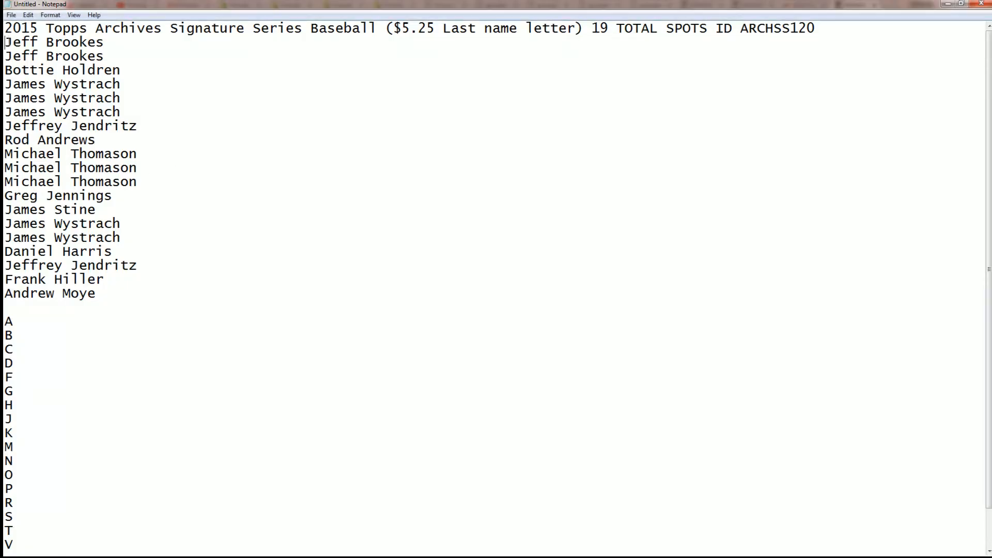
Copy the 19 selected owner names from the Notepad list via the context menu
{"action": "right_click", "coordinate": [69, 184]}
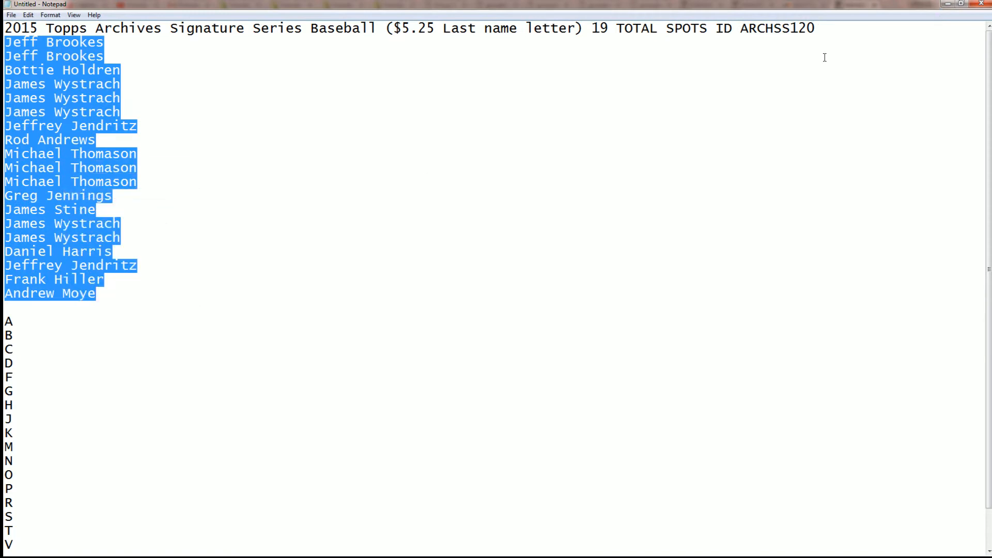
{"action": "mouse_move", "coordinate": [33, 441]}
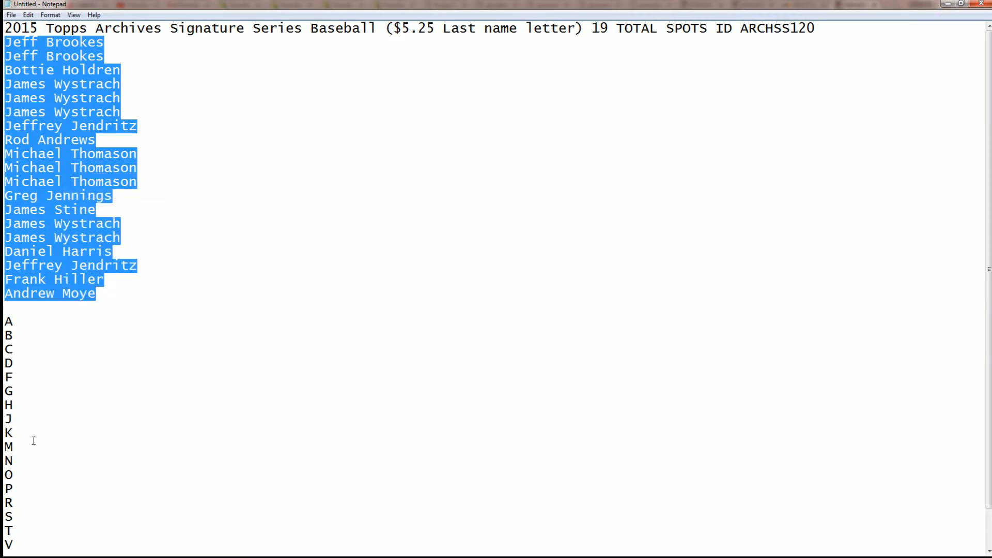
{"action": "left_click", "coordinate": [854, 5]}
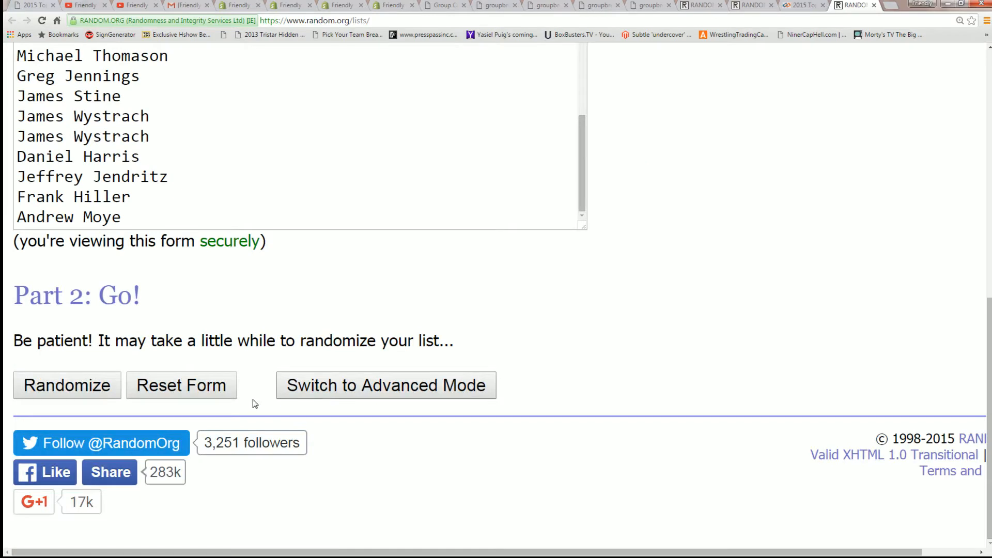
Randomize the 19 owner names seven times, reshuffling with Again! until a final order is shown
{"action": "left_click", "coordinate": [67, 386]}
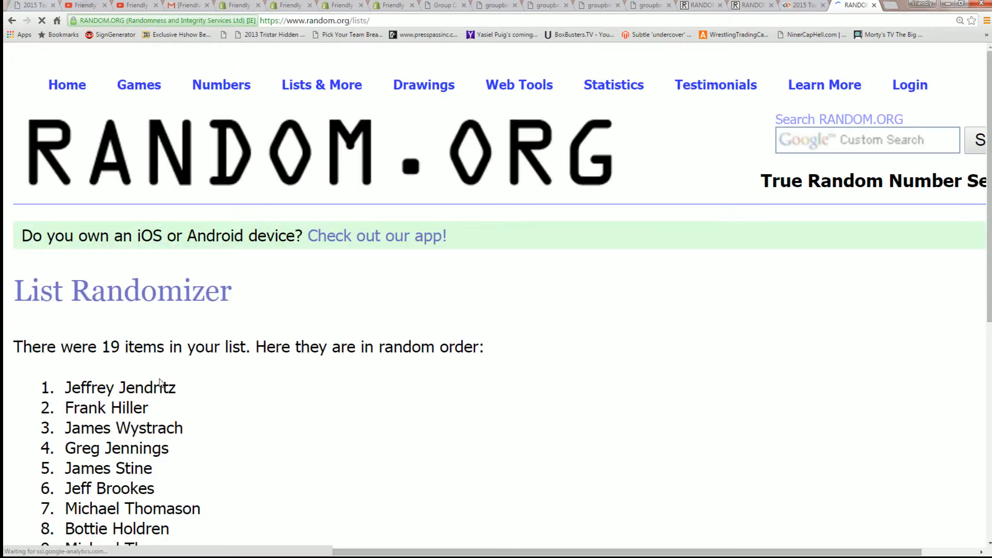
{"action": "scroll", "scroll_direction": "down", "scroll_amount": 3}
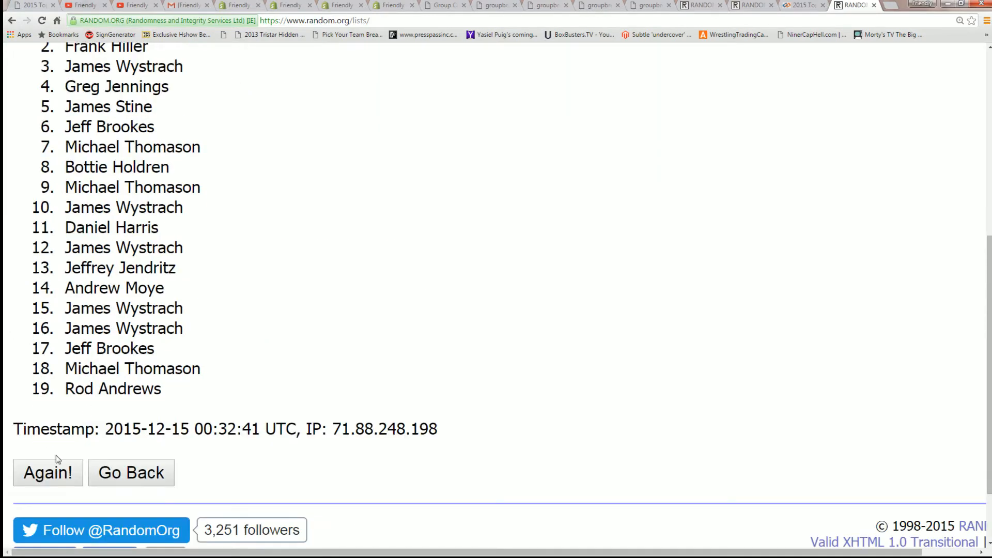
{"action": "left_click", "coordinate": [48, 472]}
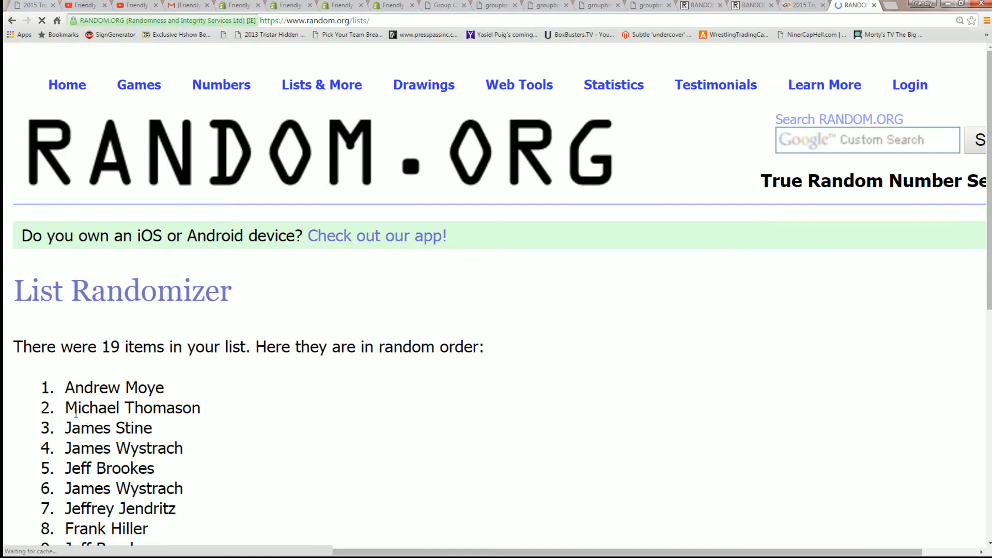
{"action": "scroll", "scroll_direction": "down", "scroll_amount": 3}
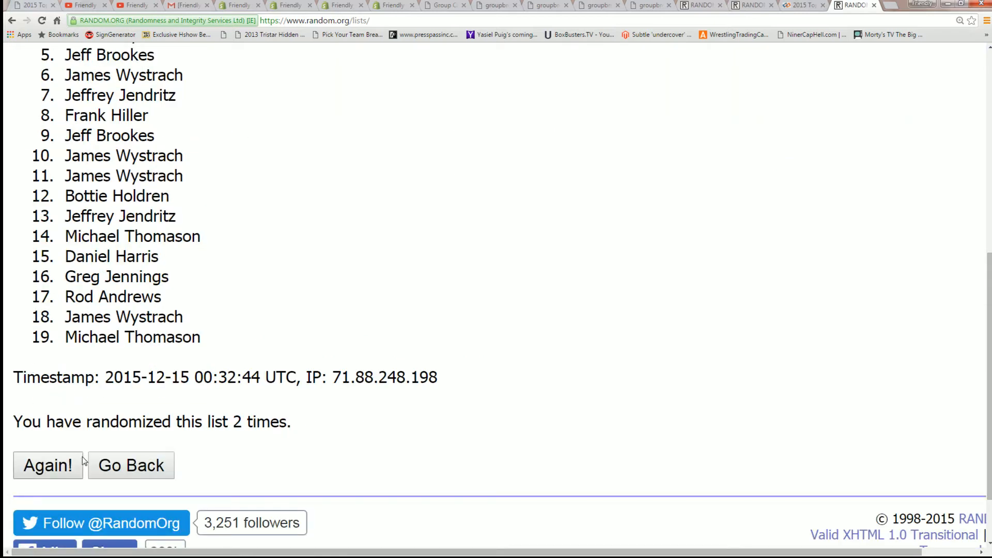
{"action": "left_click", "coordinate": [47, 465]}
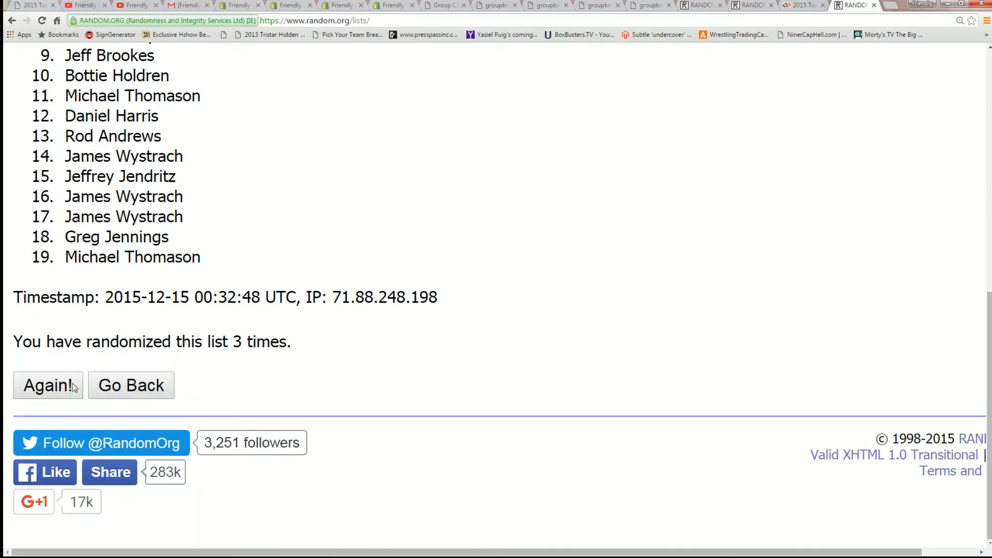
{"action": "left_click", "coordinate": [48, 385]}
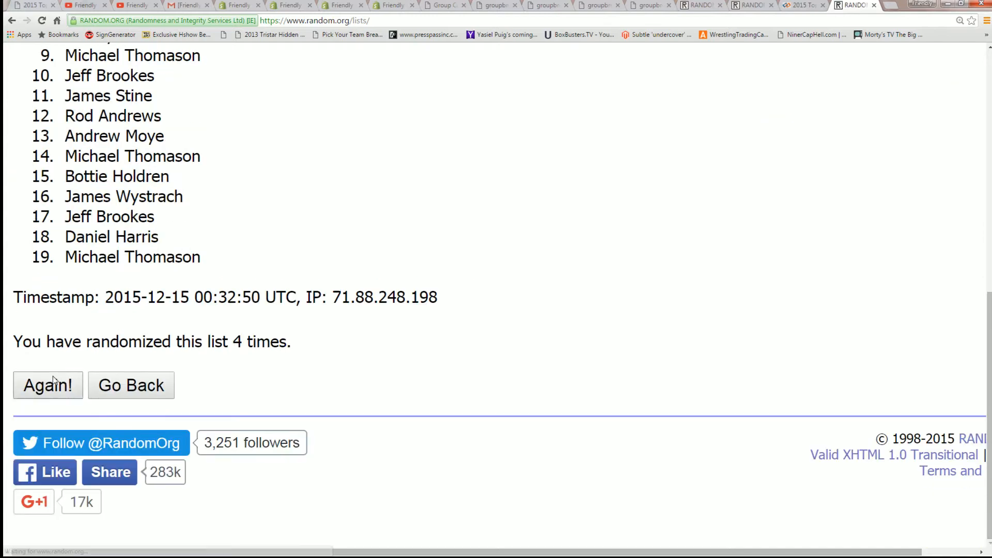
{"action": "left_click", "coordinate": [47, 385]}
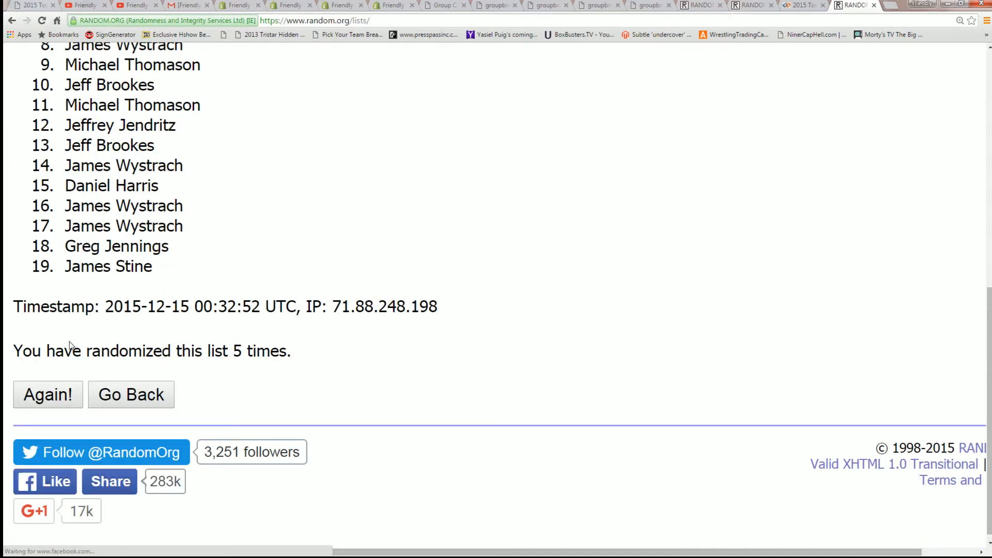
{"action": "left_click", "coordinate": [47, 394]}
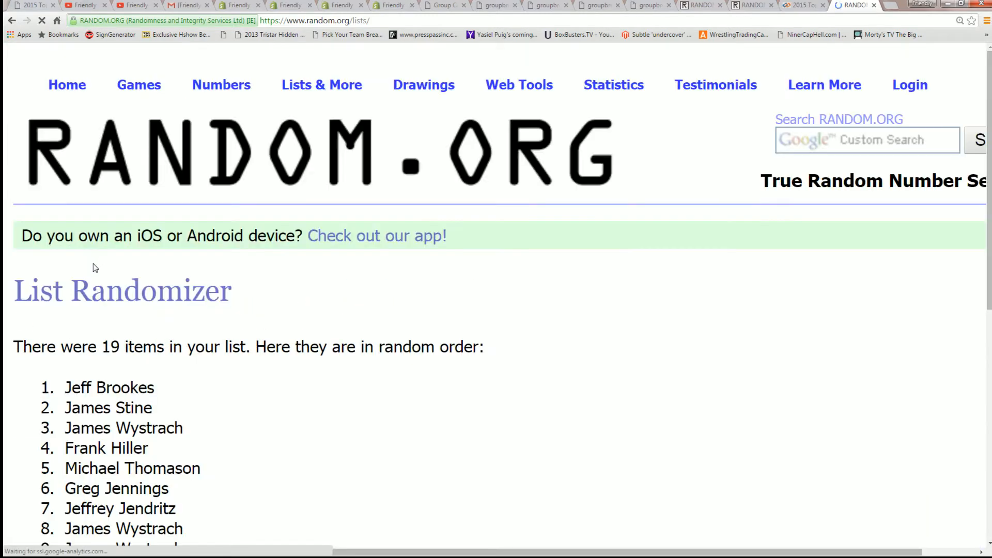
{"action": "scroll", "scroll_direction": "down", "scroll_amount": 3}
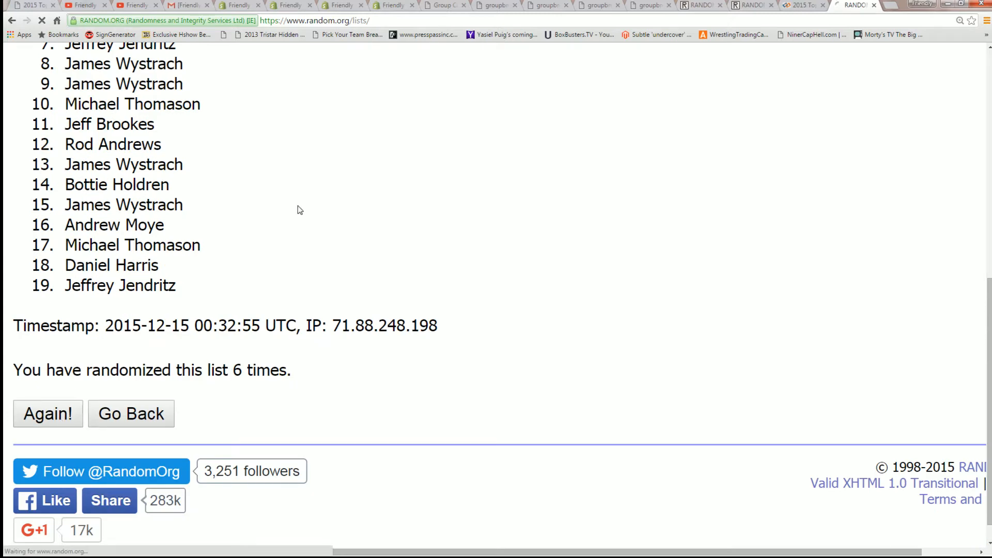
{"action": "left_click", "coordinate": [48, 413]}
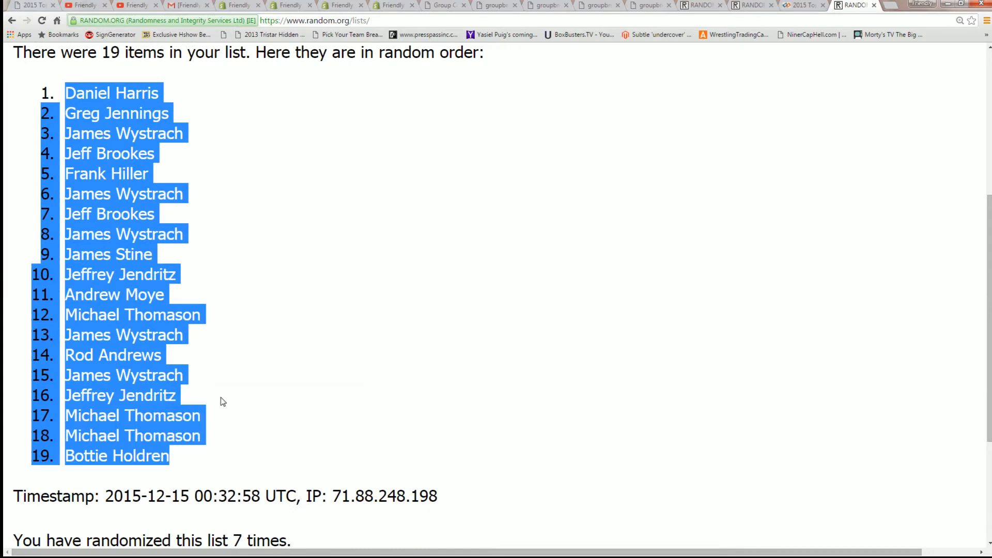
Copy the final shuffled list of 19 owner names from the results page
{"action": "left_click", "coordinate": [222, 401]}
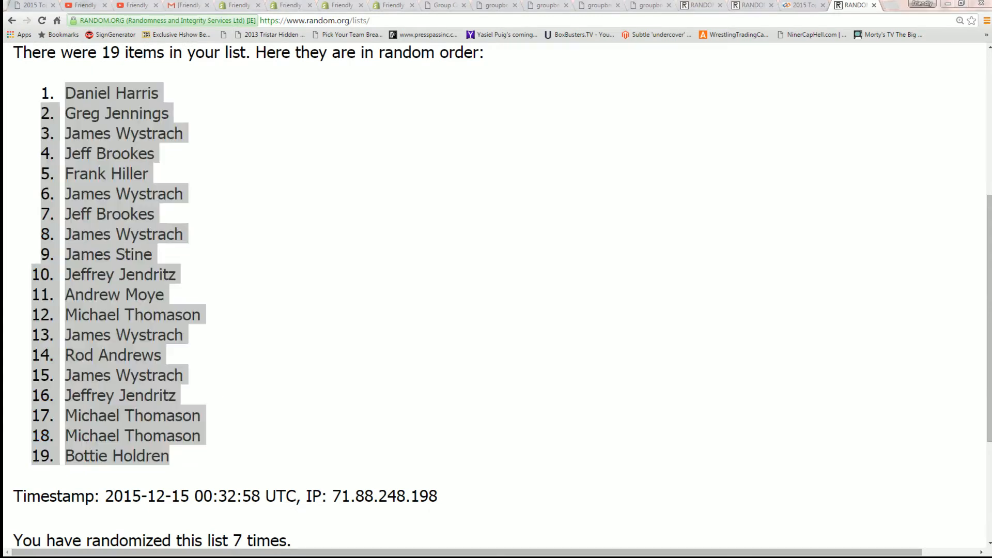
{"action": "mouse_move", "coordinate": [325, 114]}
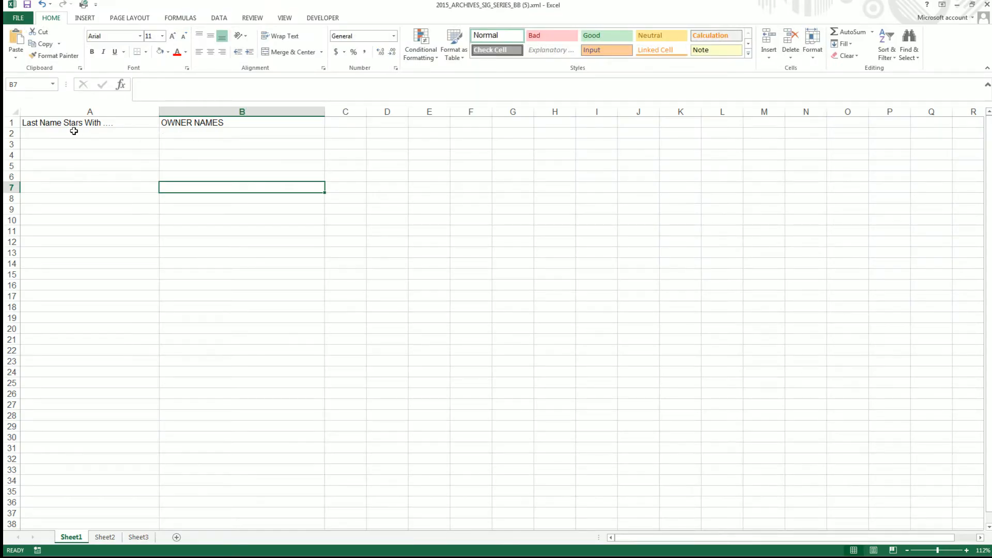
Paste the shuffled owner names into column B starting at cell B2 under OWNER NAMES
{"action": "left_click", "coordinate": [241, 134]}
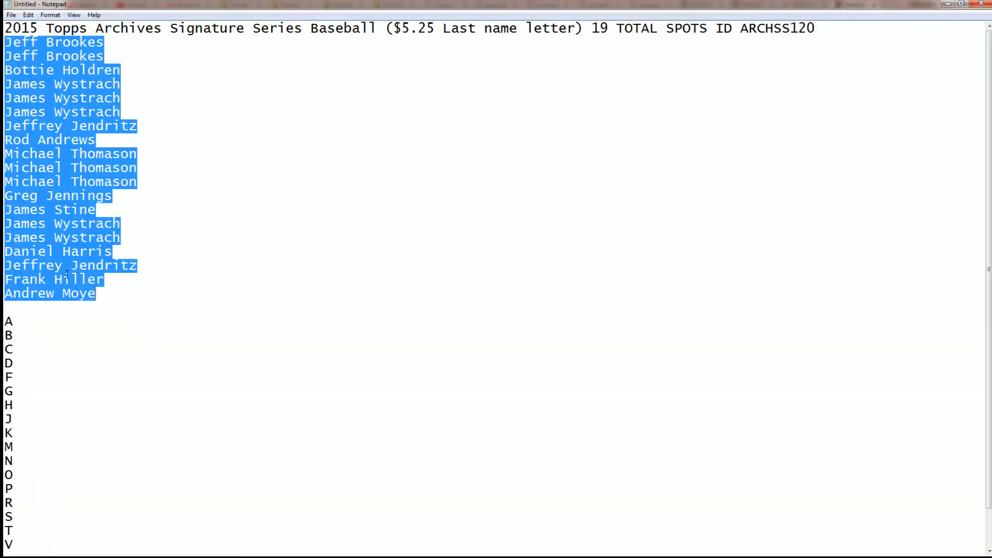
{"action": "mouse_move", "coordinate": [37, 389]}
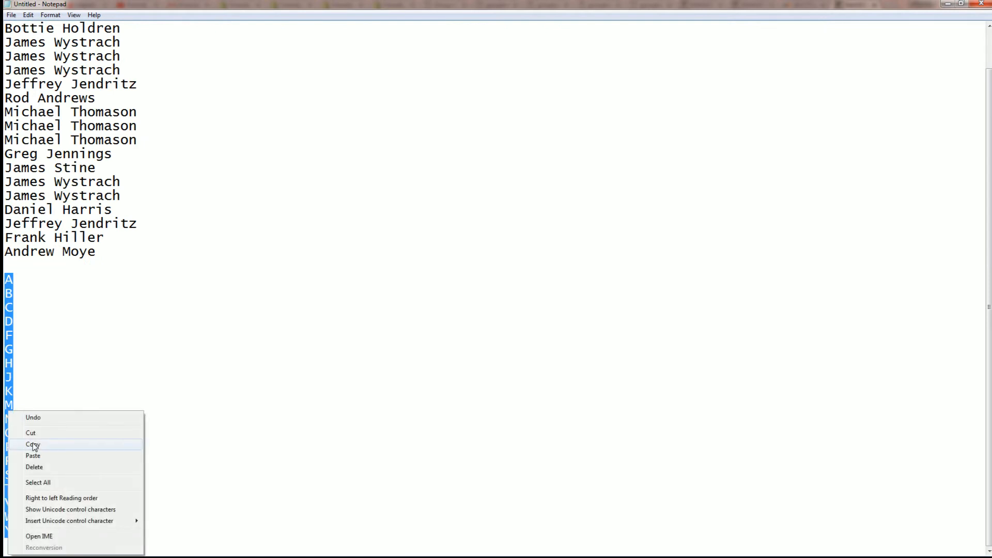
Copy the selected 19 last-name letters A through Y from Notepad
{"action": "left_click", "coordinate": [33, 445]}
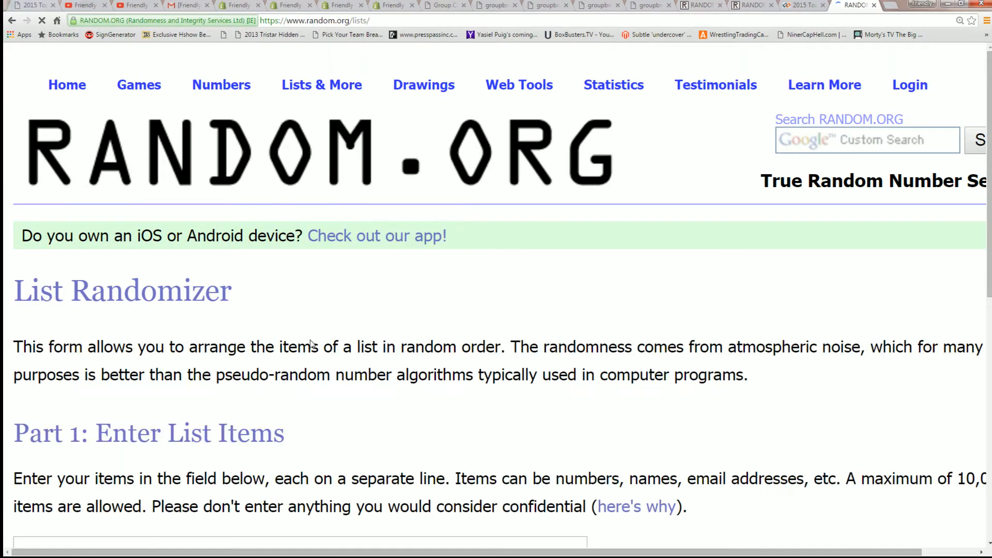
Paste the 19 letters into the List Randomizer box and randomize them
{"action": "scroll", "scroll_direction": "down", "scroll_amount": 3}
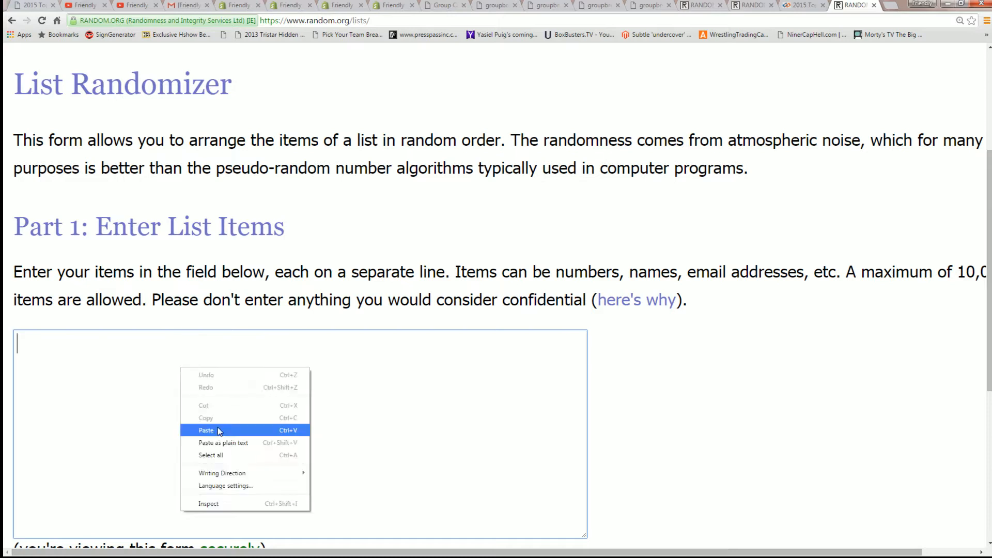
{"action": "left_click", "coordinate": [207, 430]}
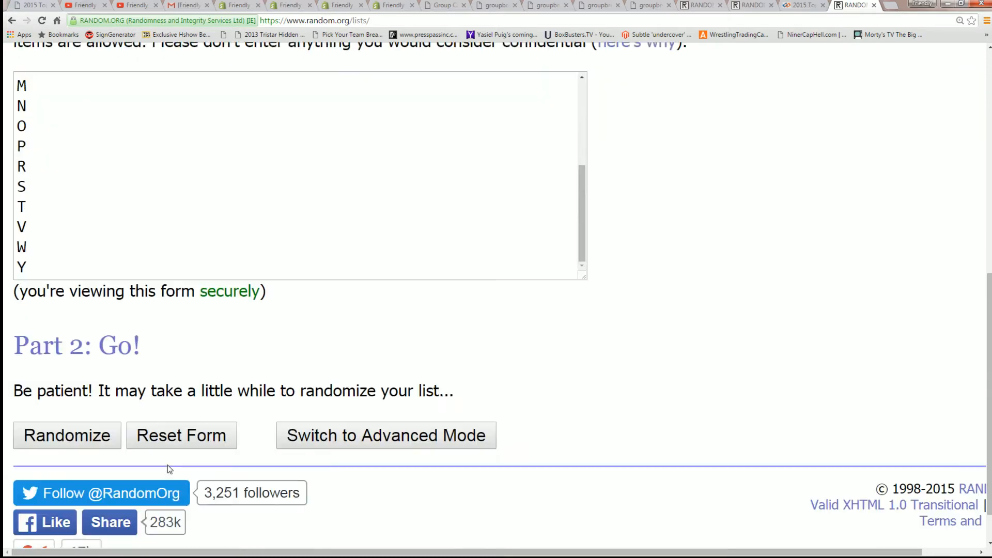
{"action": "left_click", "coordinate": [66, 435]}
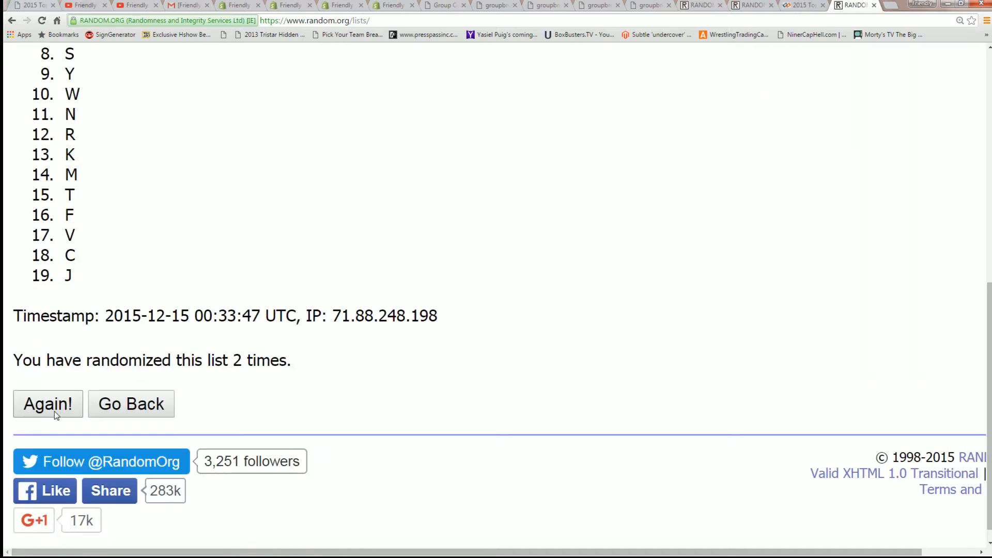
Reshuffle the letters four more times and select the final shuffled list for copying
{"action": "left_click", "coordinate": [47, 404]}
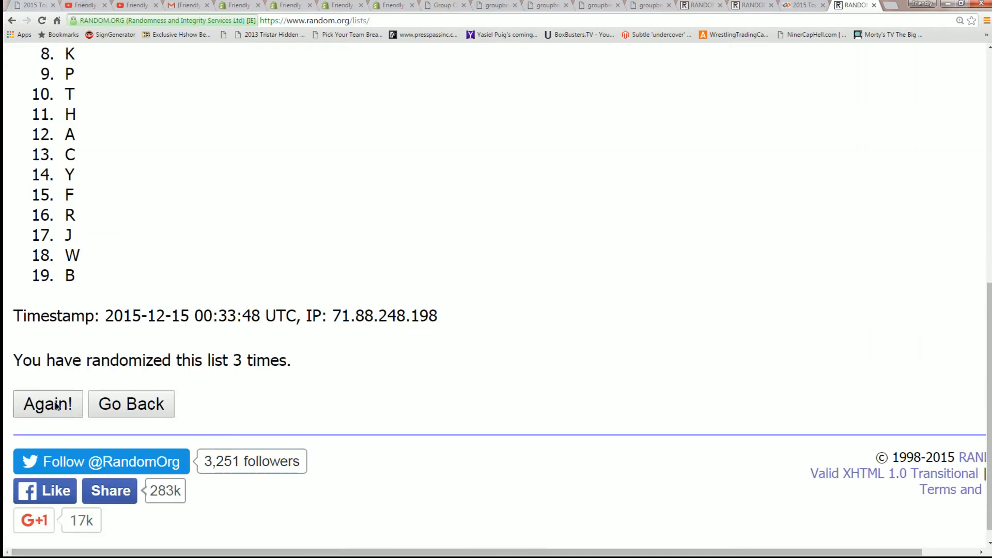
{"action": "left_click", "coordinate": [47, 404]}
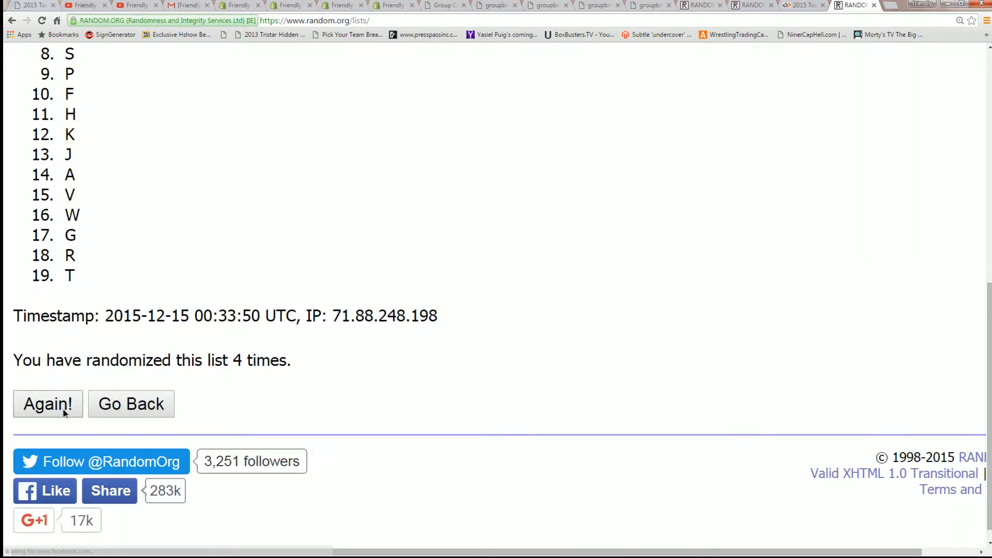
{"action": "left_click", "coordinate": [47, 404]}
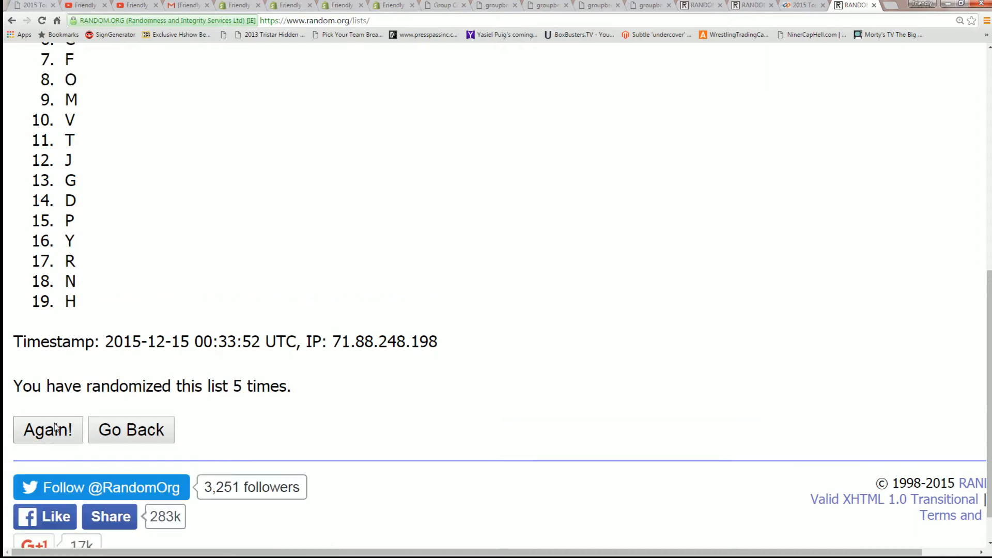
{"action": "left_click", "coordinate": [47, 429]}
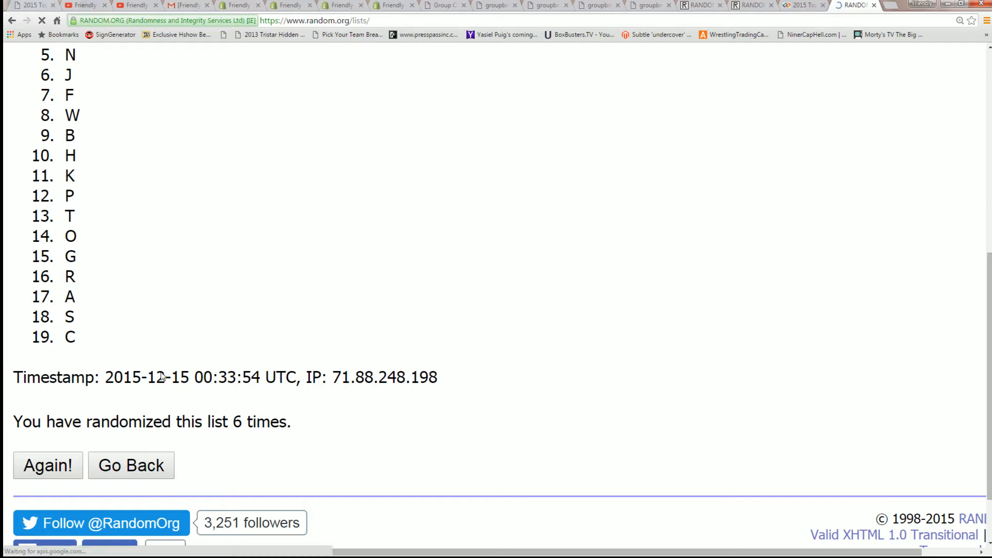
{"action": "left_click", "coordinate": [47, 465]}
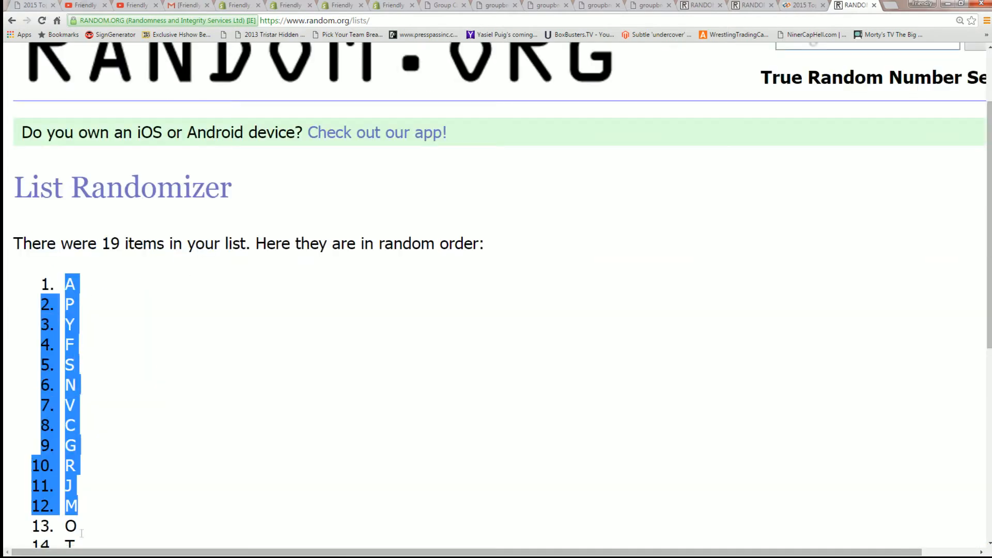
{"action": "scroll", "scroll_direction": "down", "scroll_amount": 3}
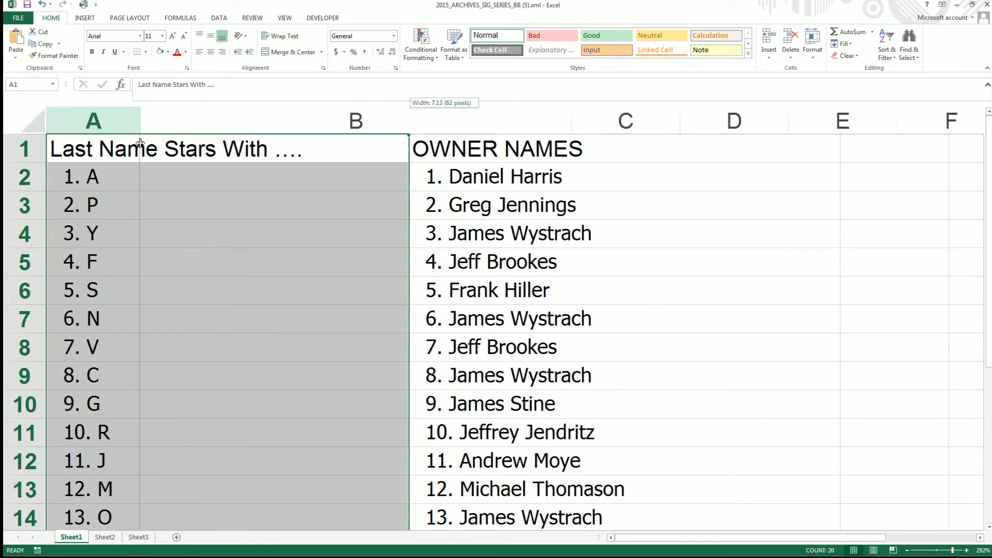
Review the 19 letter-and-owner pairs in rows 2 to 20, ending with letter B
{"action": "scroll", "scroll_direction": "down", "scroll_amount": 3}
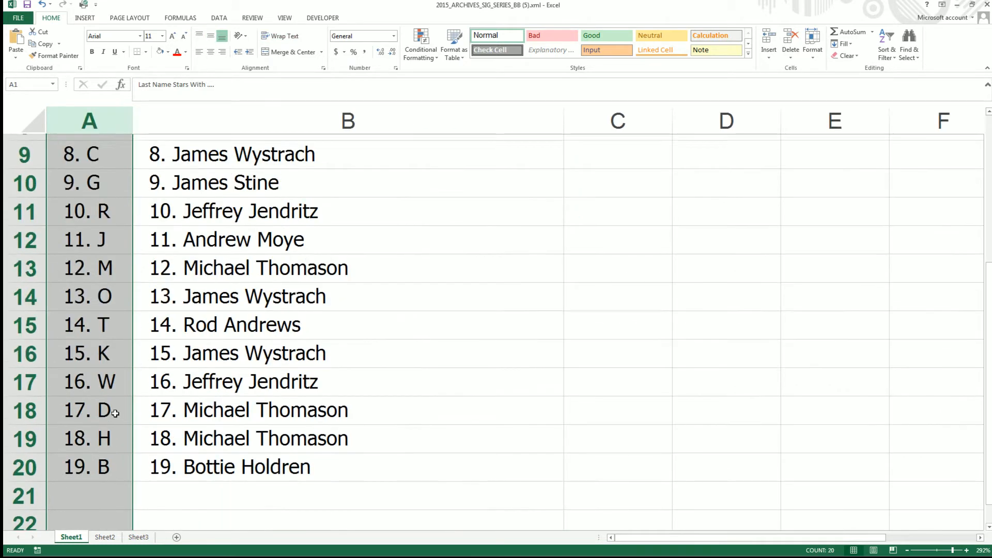
{"action": "scroll", "scroll_direction": "down", "scroll_amount": 3}
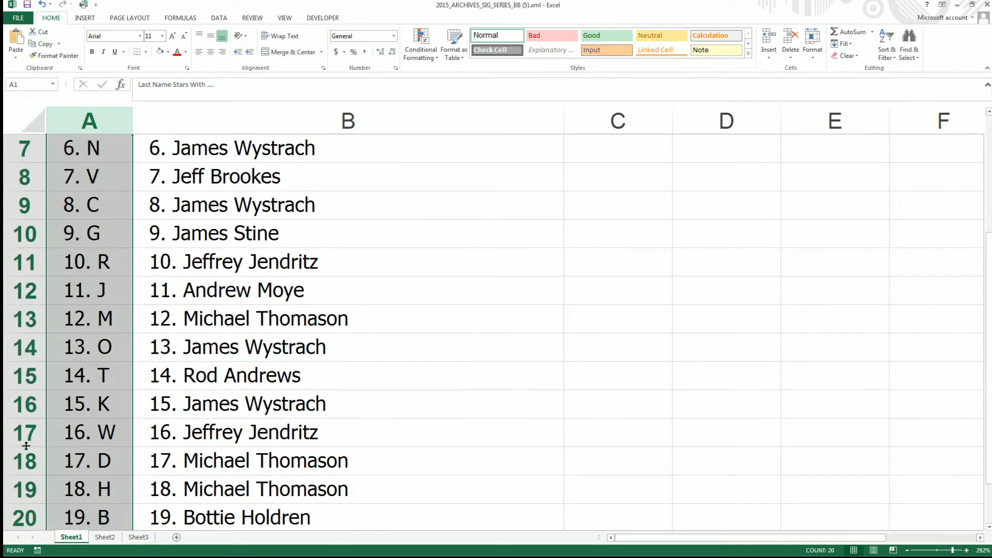
{"action": "scroll", "scroll_direction": "up", "scroll_amount": 3}
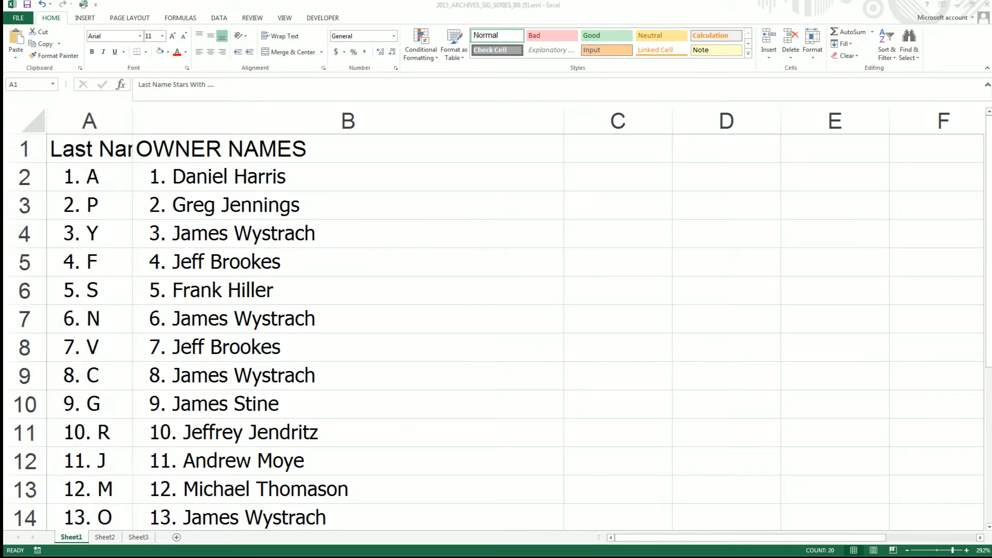